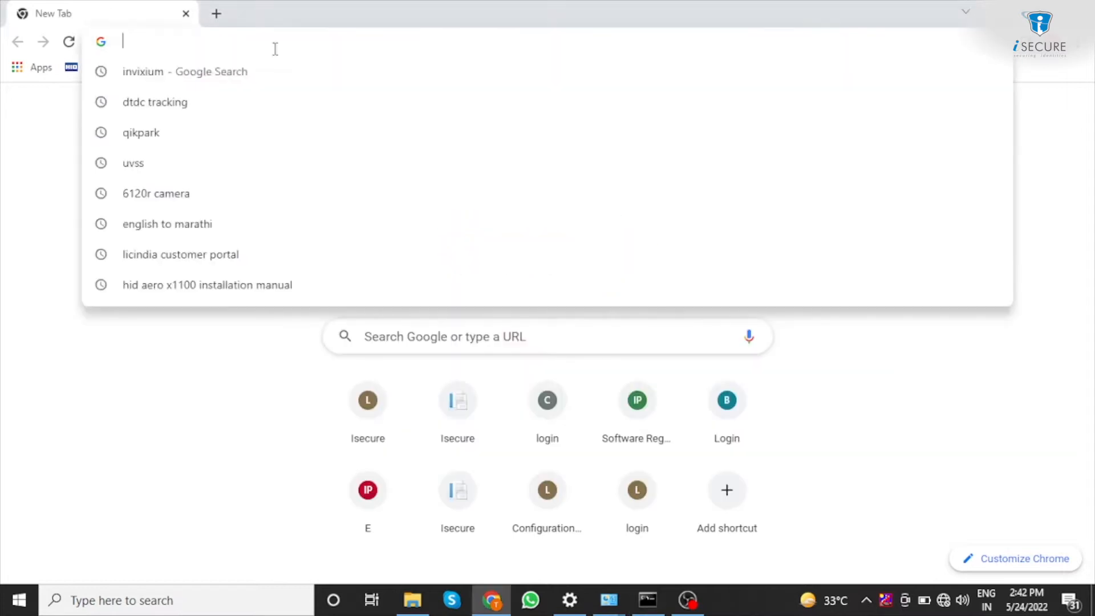
# - Load the controller's Basic Setup page at 192.168.0.90 in Chrome
pyautogui.write('192.68.0.90')
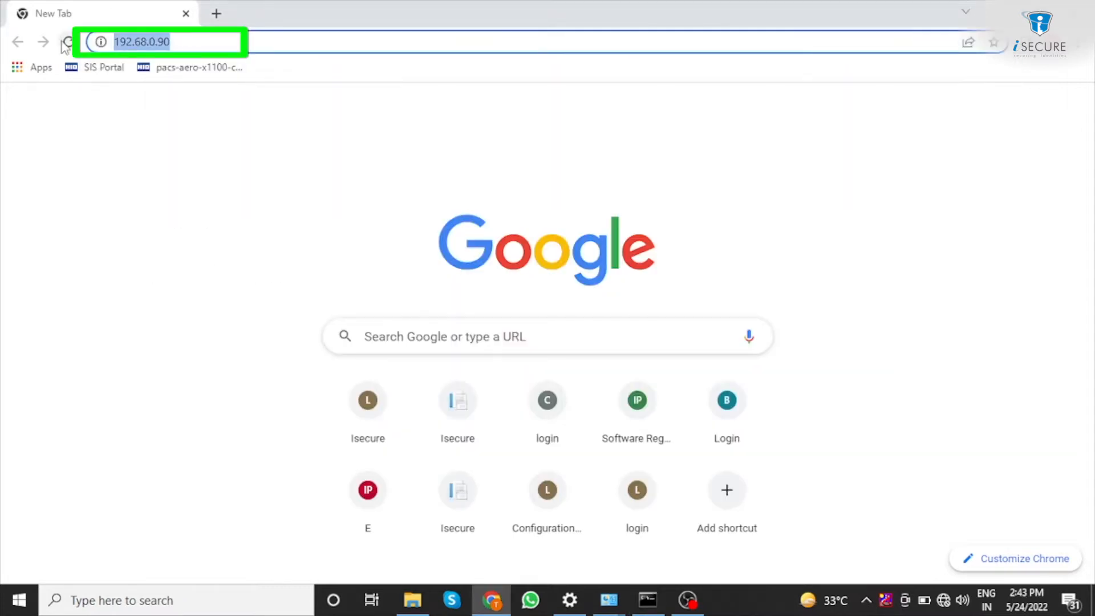
pyautogui.write('192.168.1.212/?')
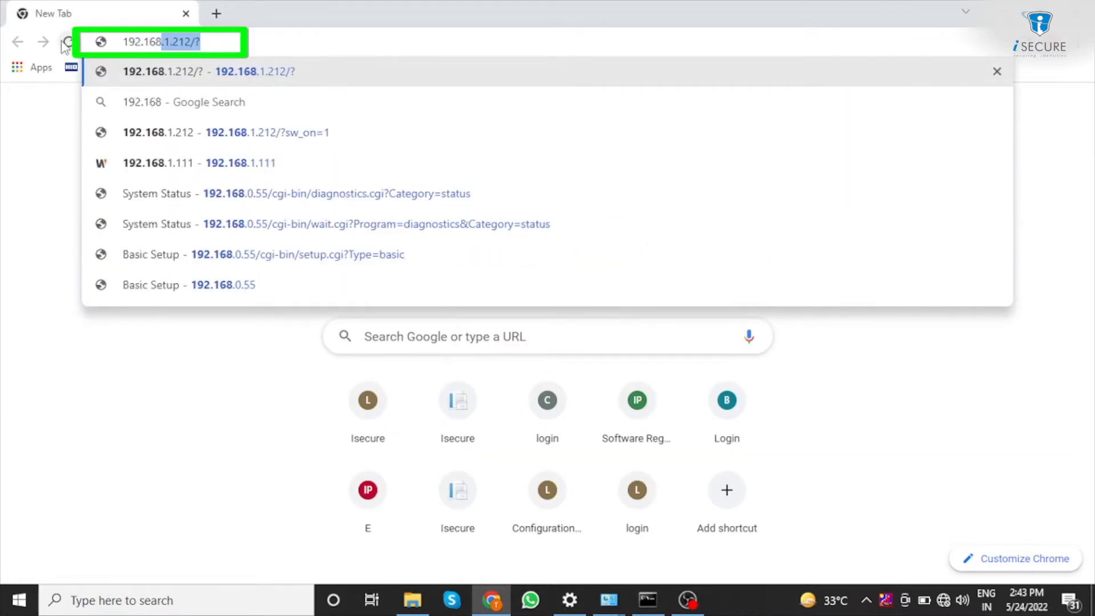
pyautogui.write('192.168.0.90')
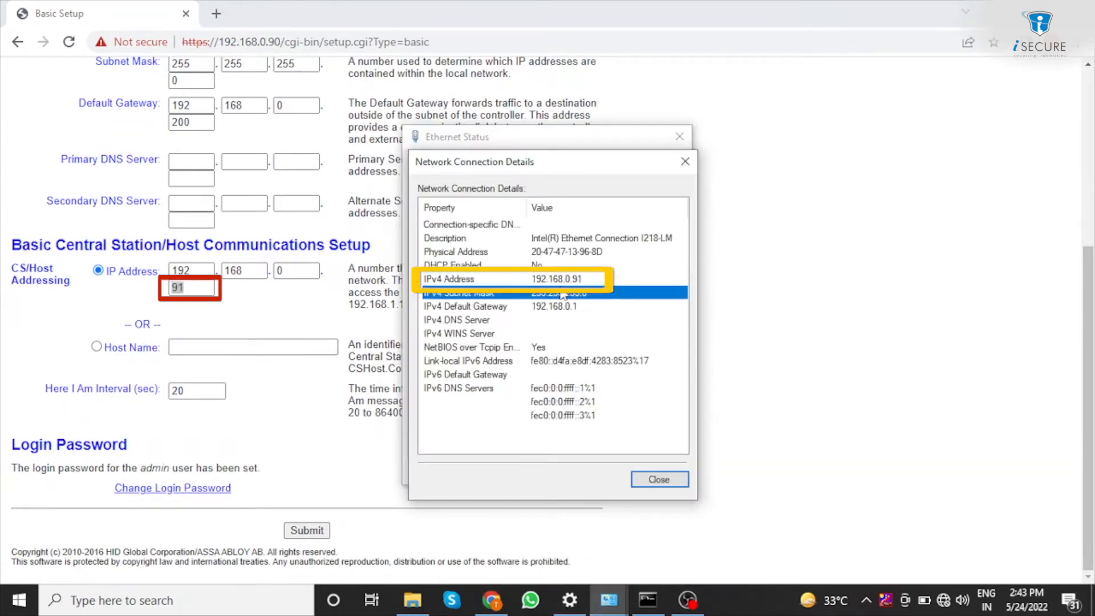
# - Close the PC's network connection details and go to Advanced Setup
pyautogui.click(658, 479)
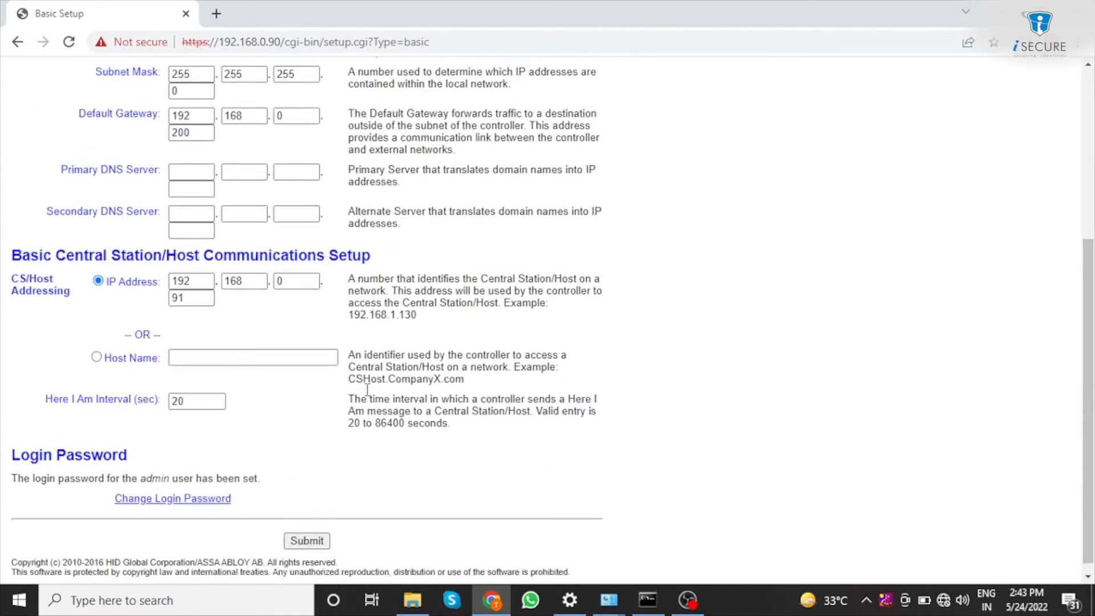
pyautogui.click(305, 540)
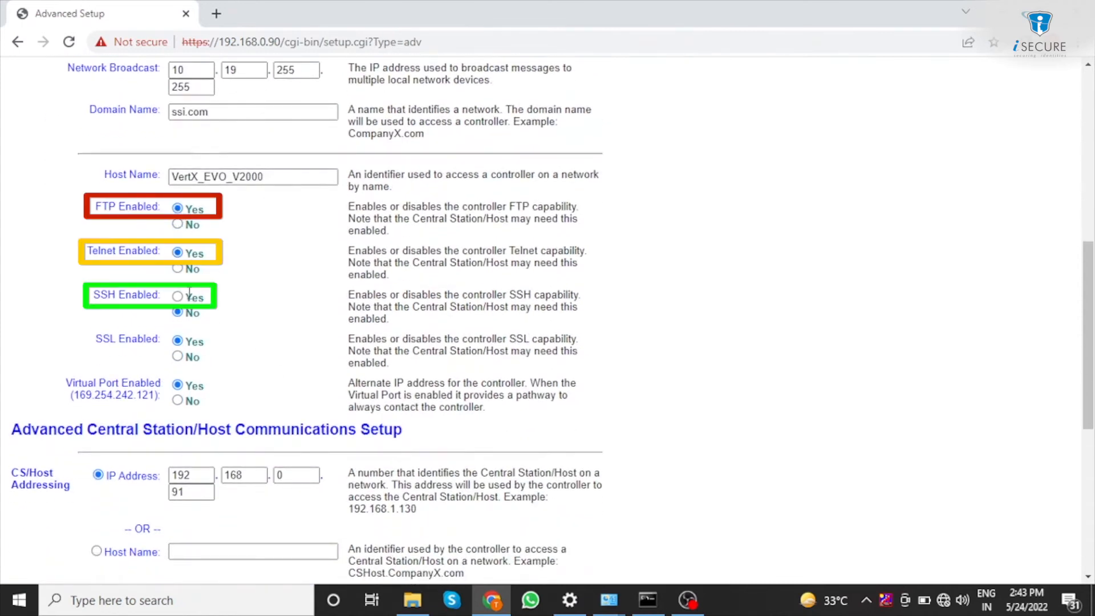
# - Enable SSH, then submit, save and reconnect to the restarted controller
pyautogui.click(178, 298)
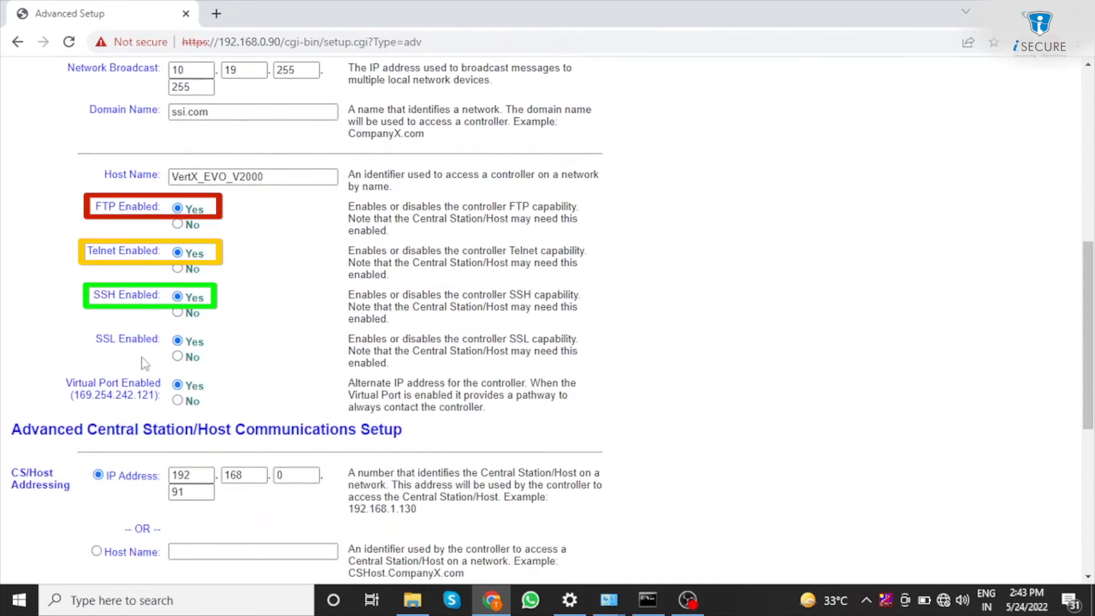
pyautogui.scroll(-3)
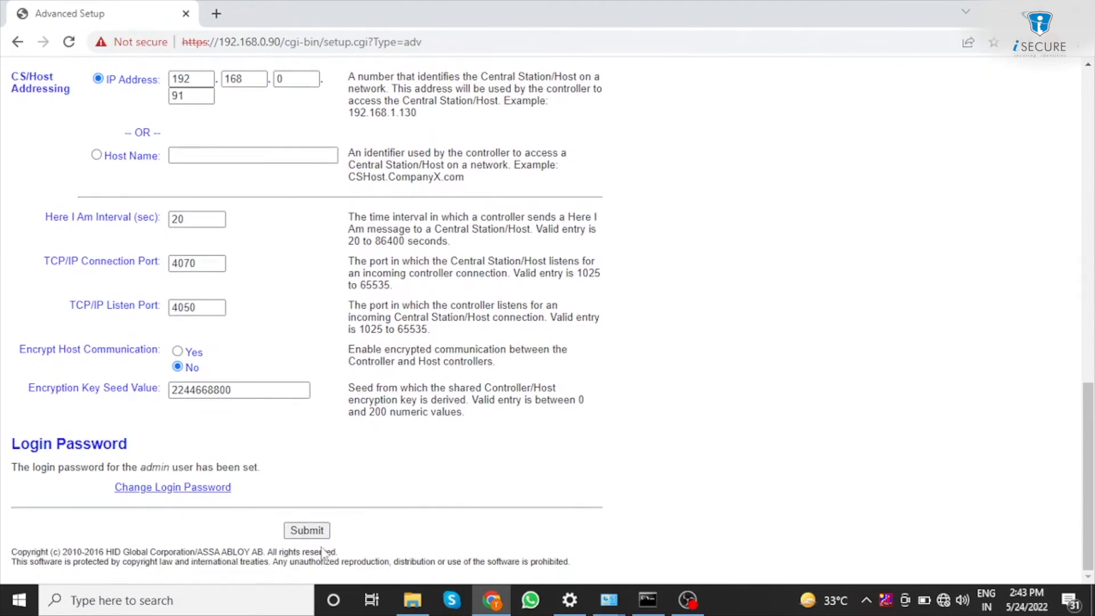
pyautogui.click(306, 529)
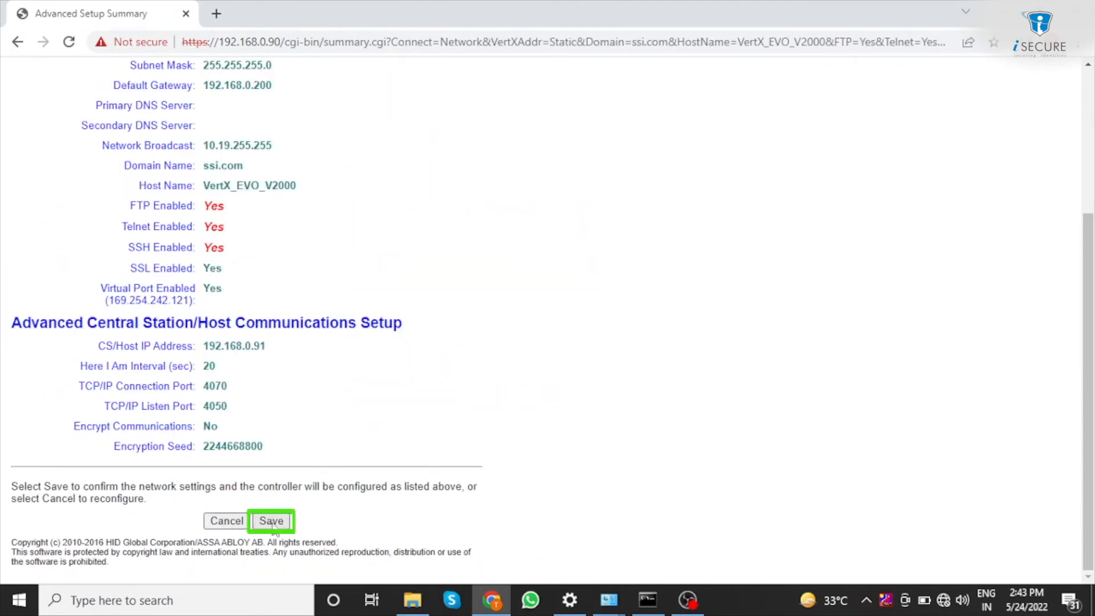
pyautogui.click(271, 521)
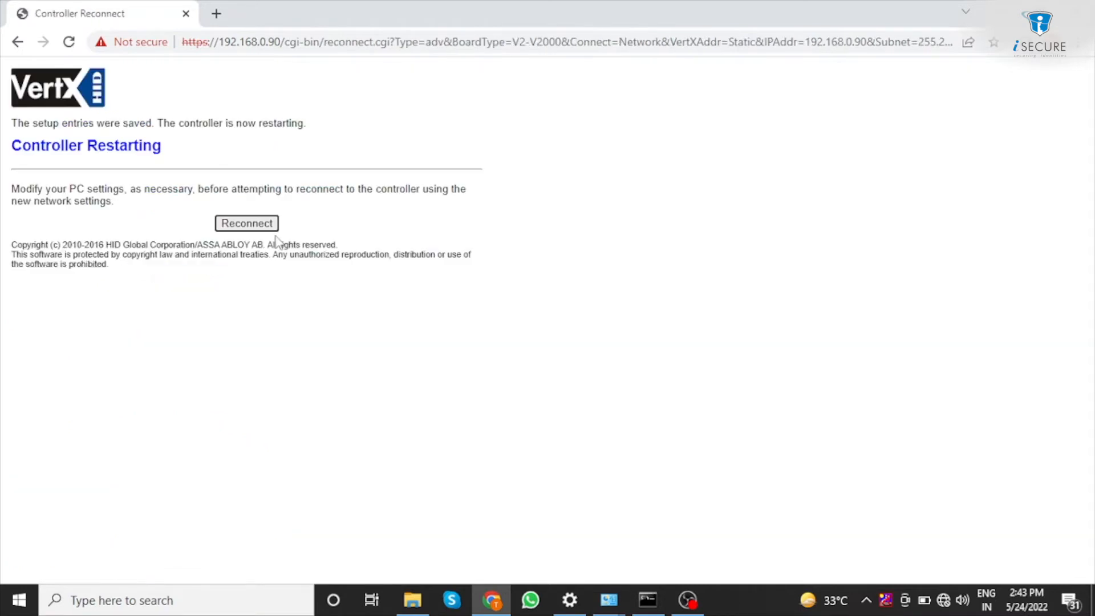
pyautogui.click(246, 222)
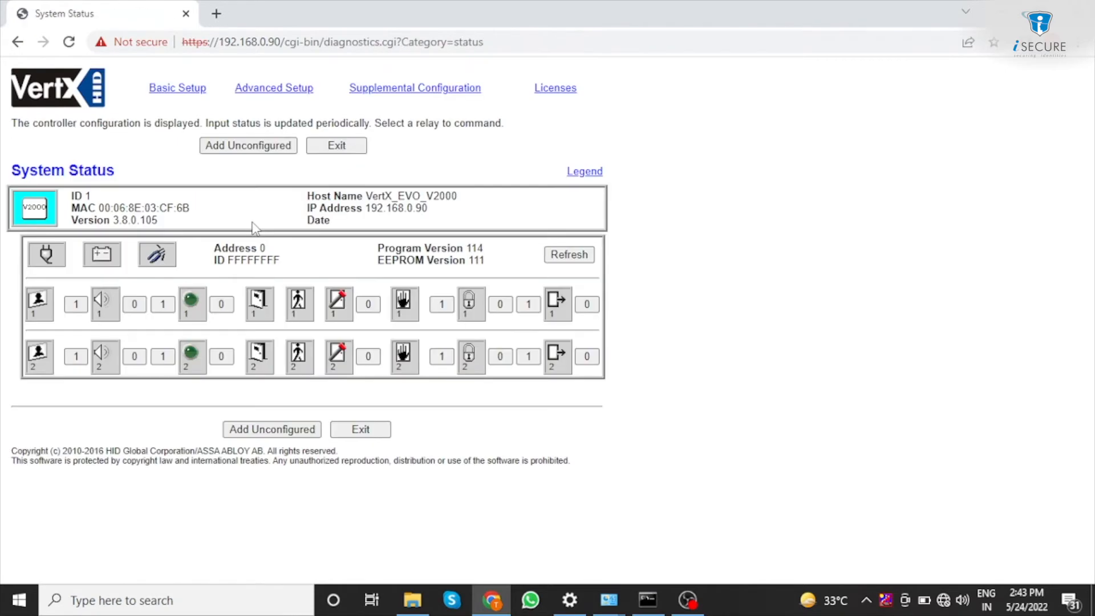
# - Launch hid-discoveryupdate.exe from the HID firmware folder
pyautogui.click(412, 600)
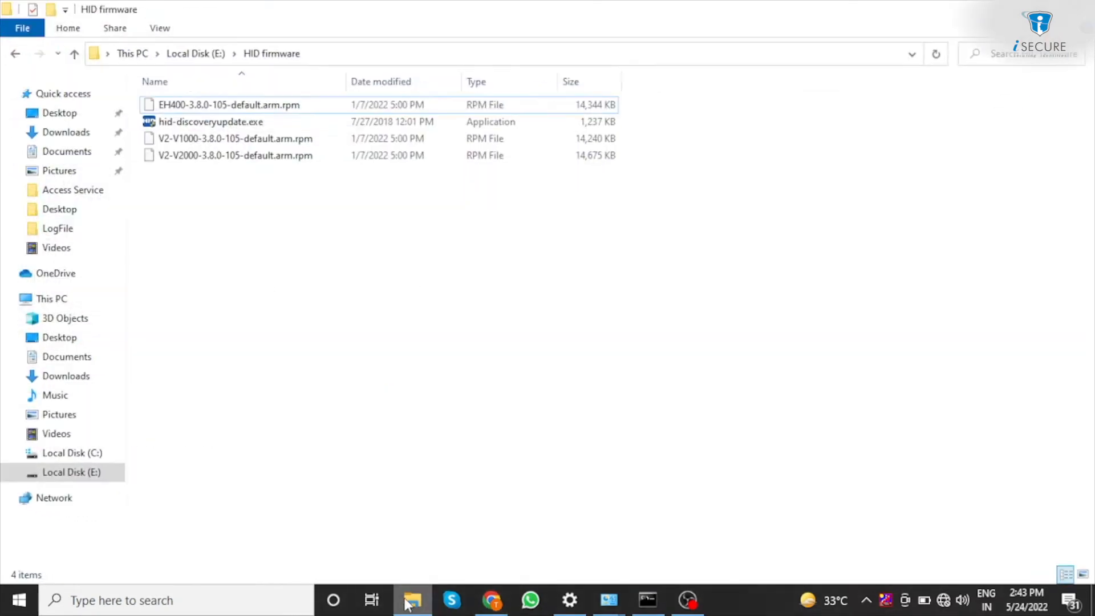
pyautogui.click(210, 121)
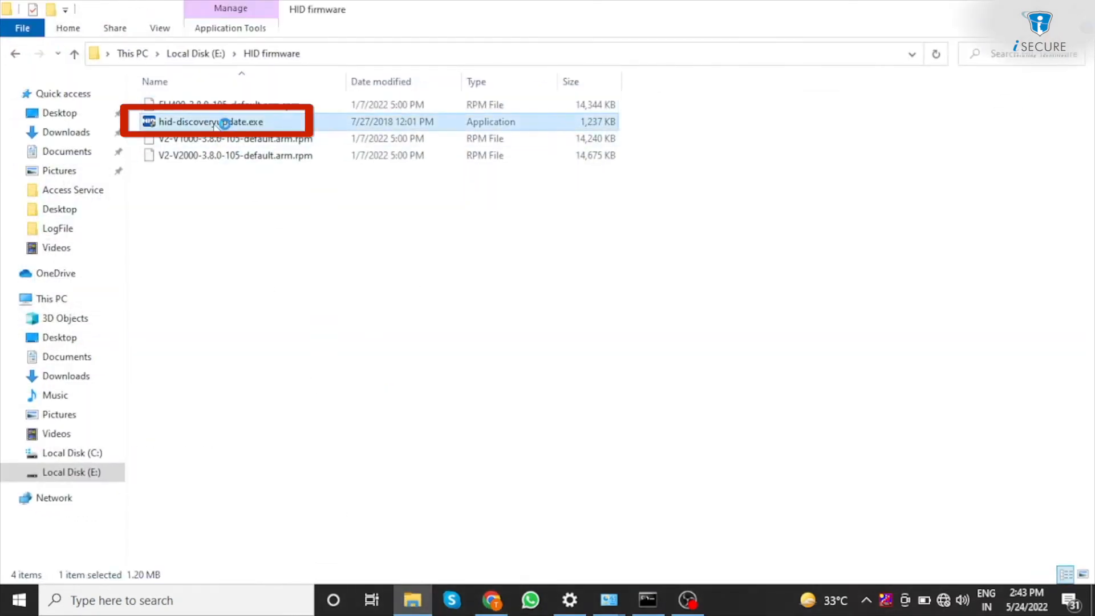
pyautogui.doubleClick(211, 121)
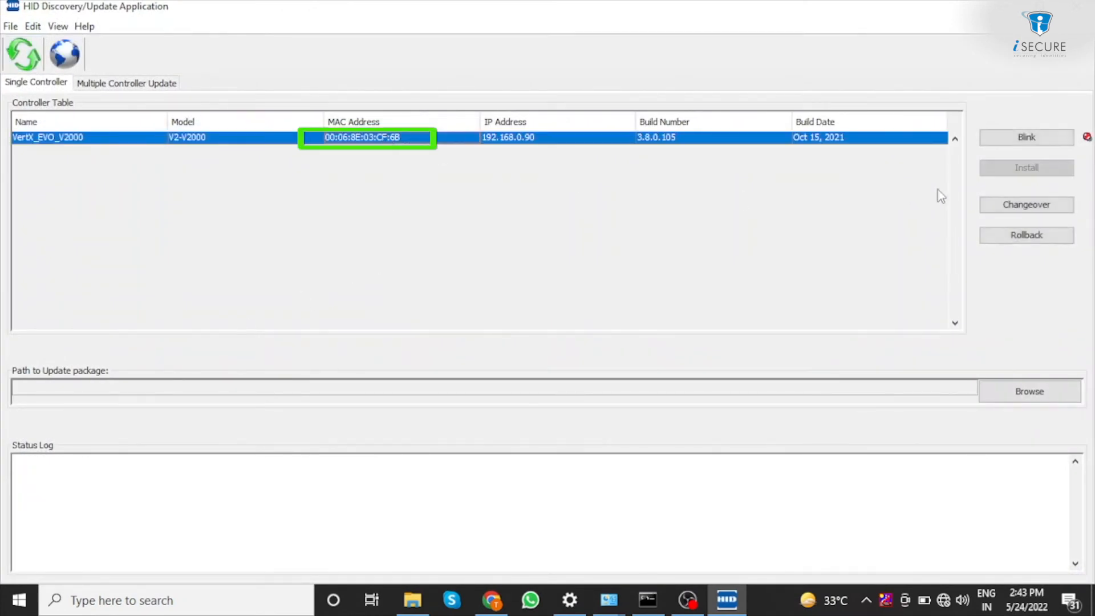
# - Select V2-V2000-3.8.0-105-default.arm.rpm as the update package and start installing
pyautogui.click(1027, 392)
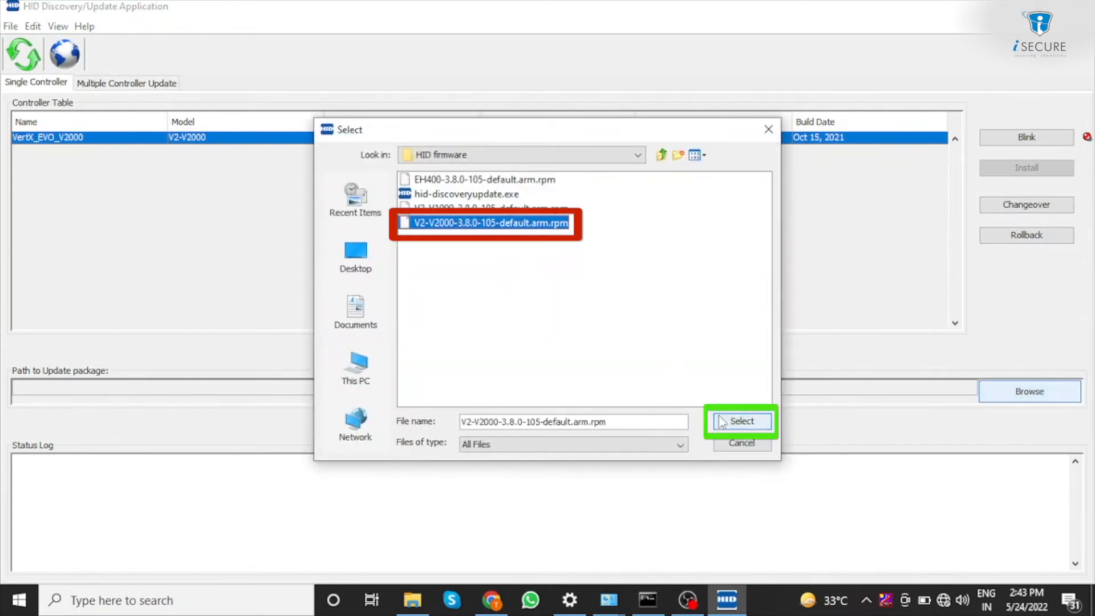
pyautogui.click(740, 420)
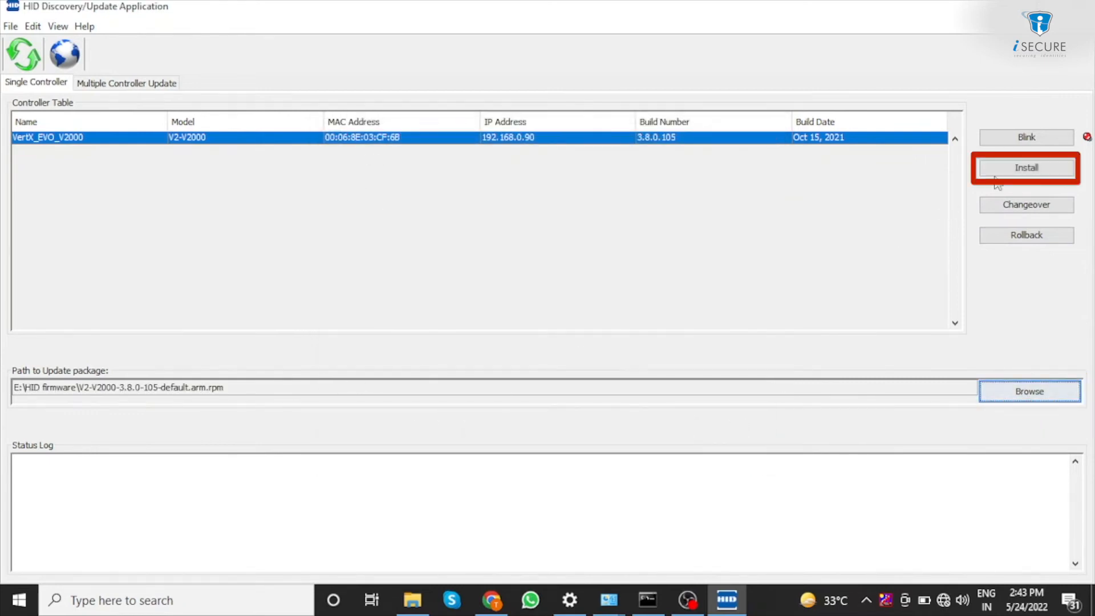
pyautogui.click(1026, 167)
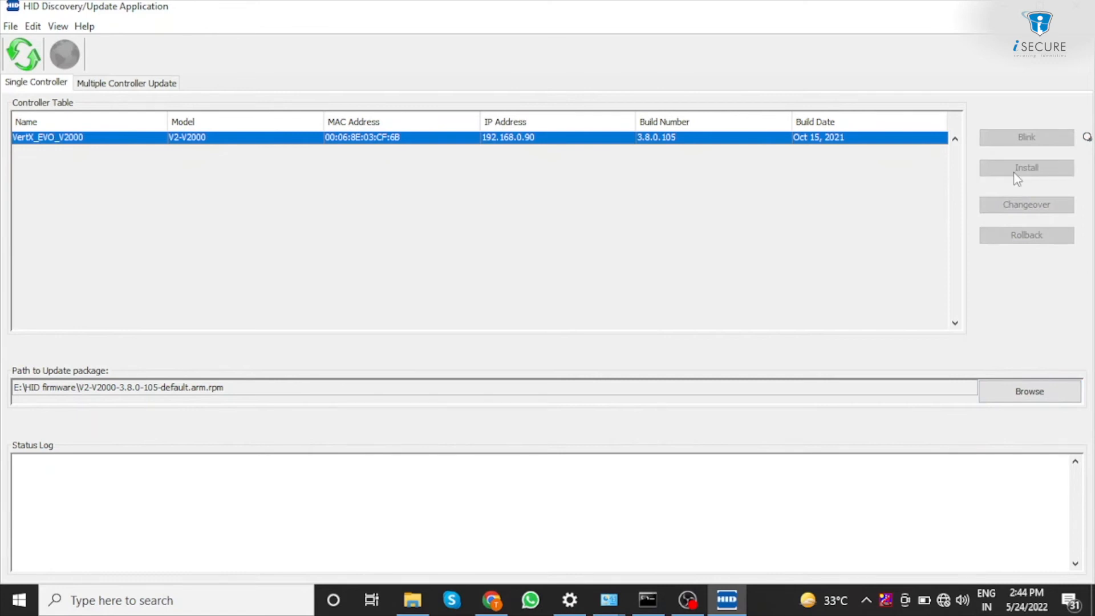
# - Log in with the root password and wait for RPM post-install completion
pyautogui.click(1026, 168)
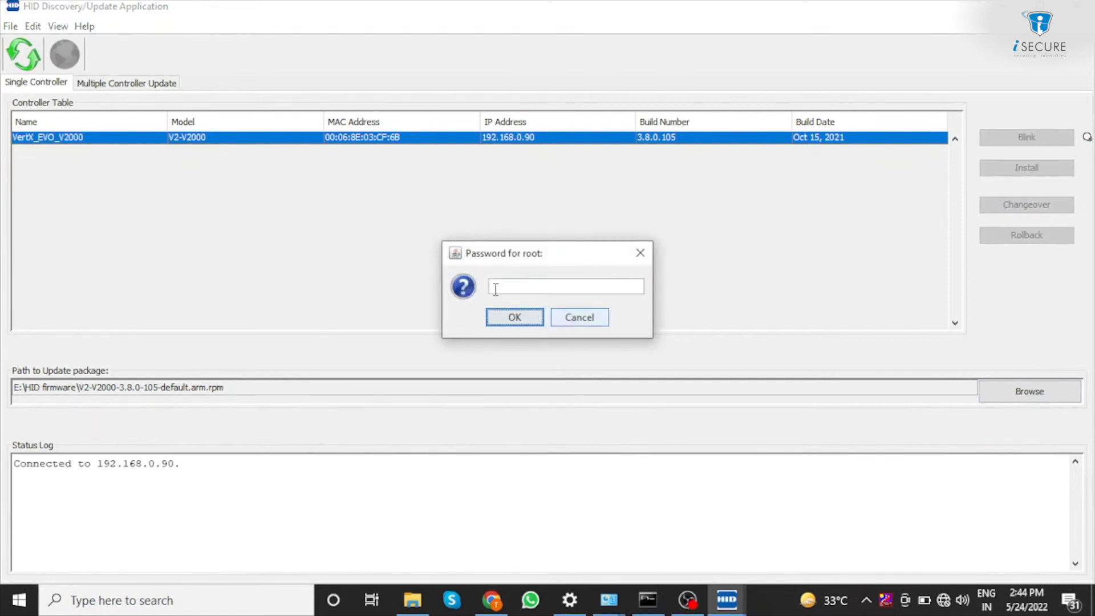
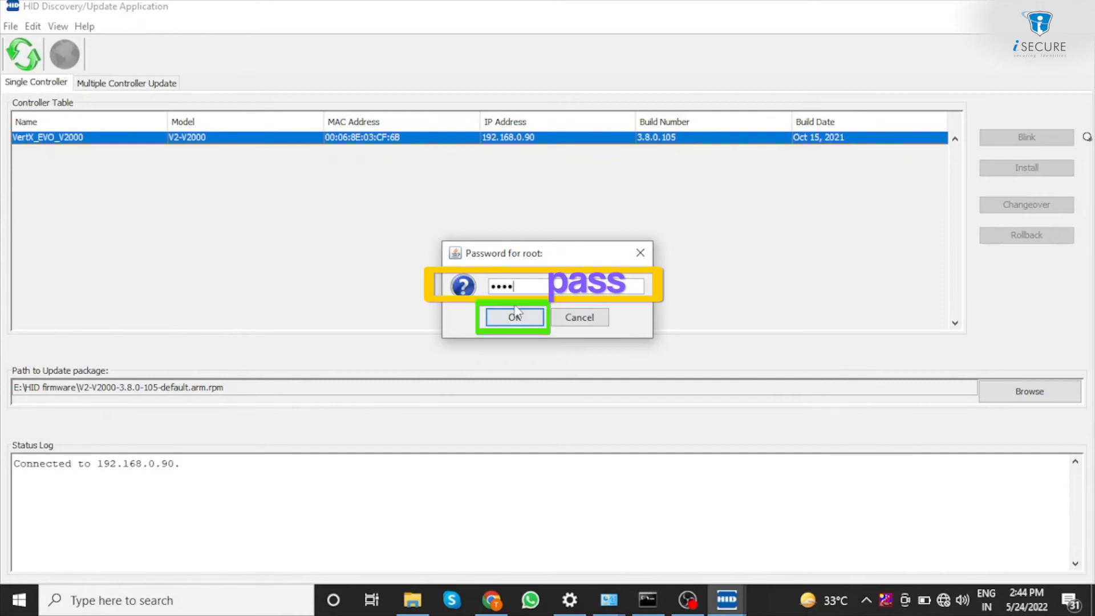
pyautogui.click(512, 316)
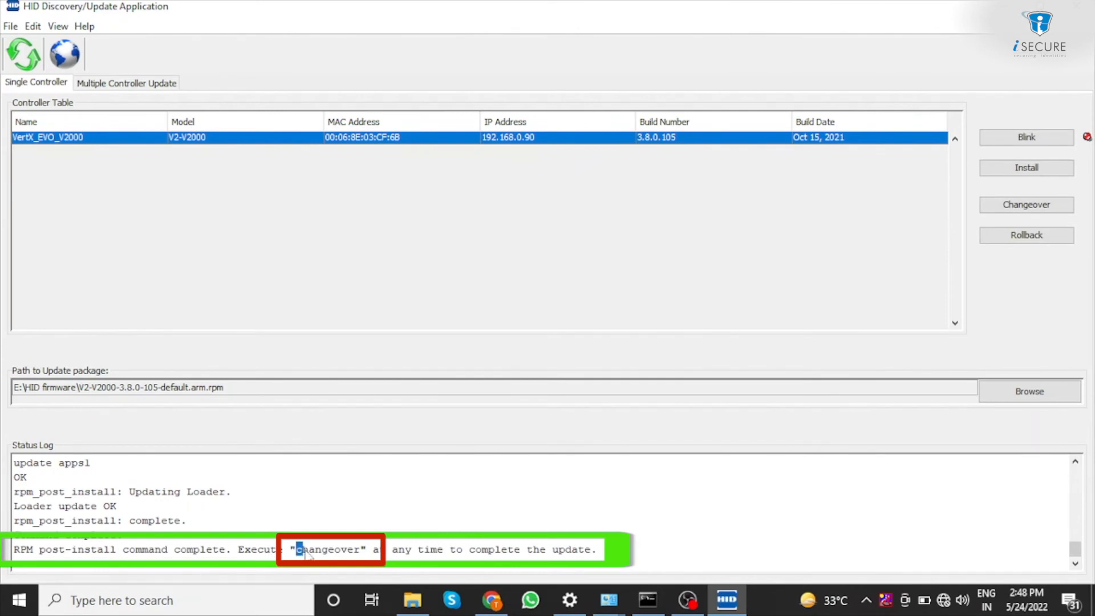
pyautogui.doubleClick(328, 549)
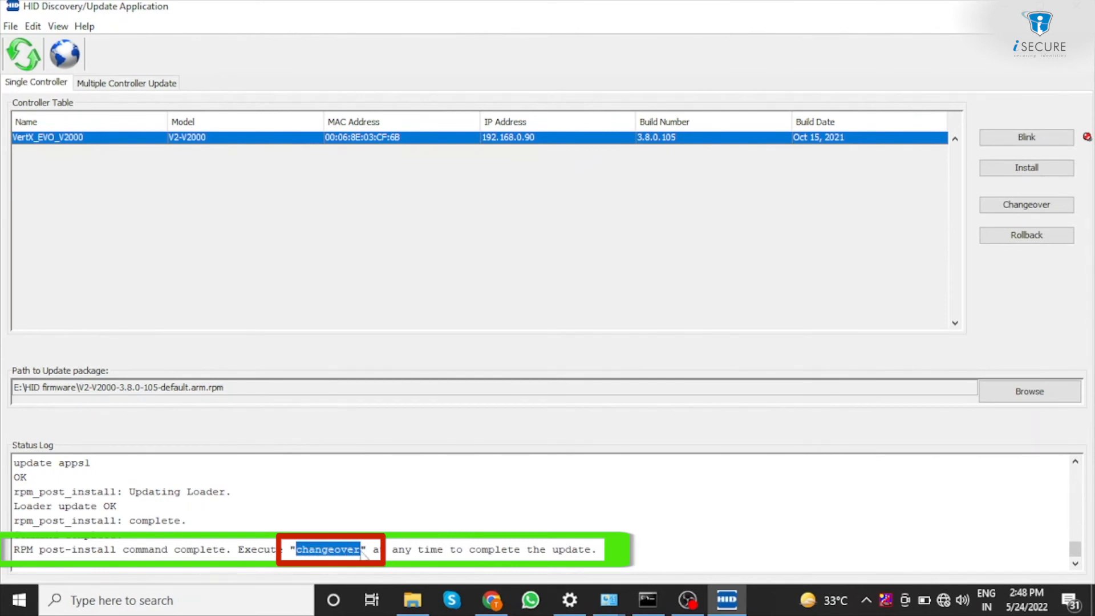
# - Run Changeover until the log reports 'Changeover command complete'
pyautogui.click(1025, 204)
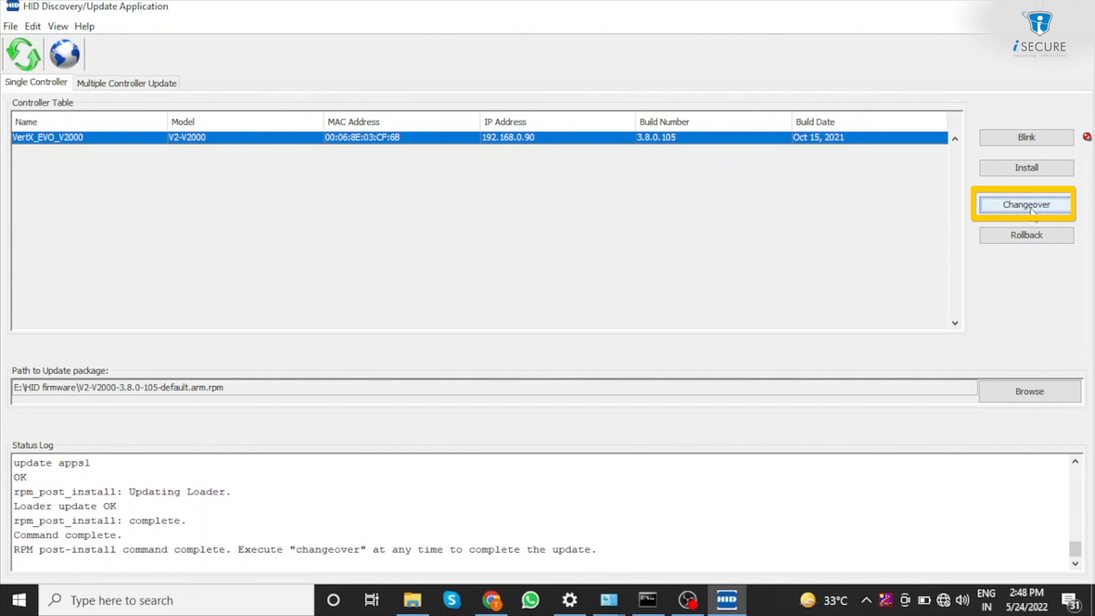
pyautogui.click(1025, 204)
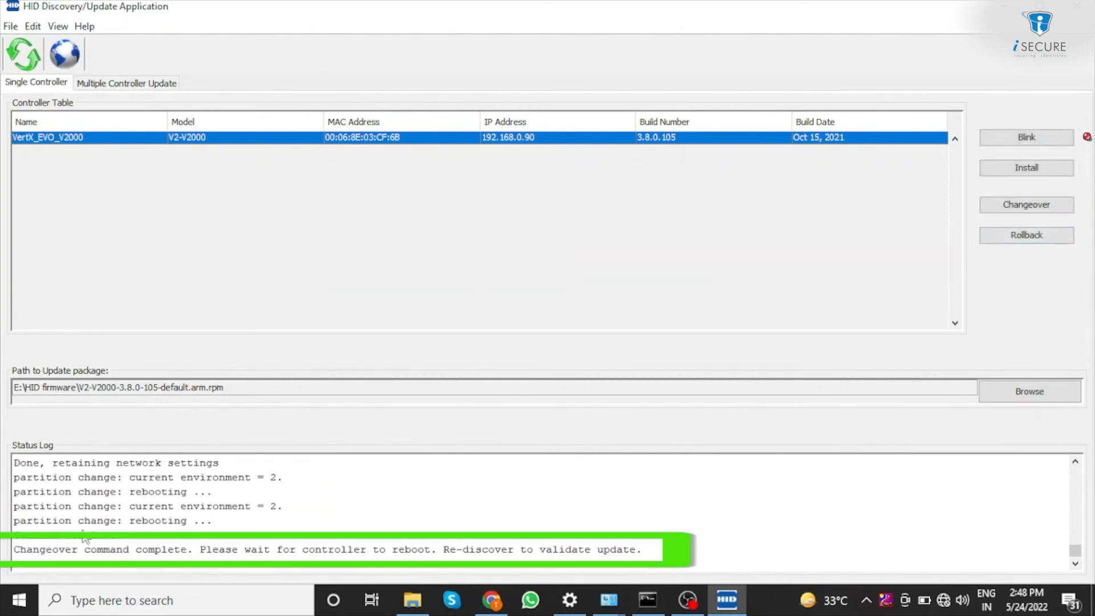
pyautogui.moveTo(246, 567)
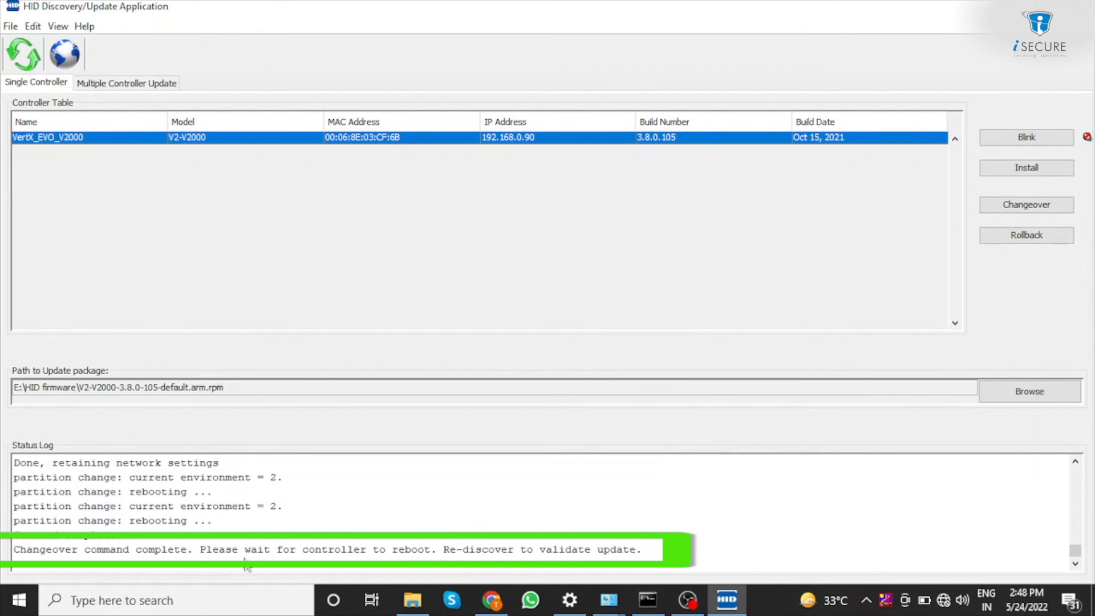
pyautogui.moveTo(641, 556)
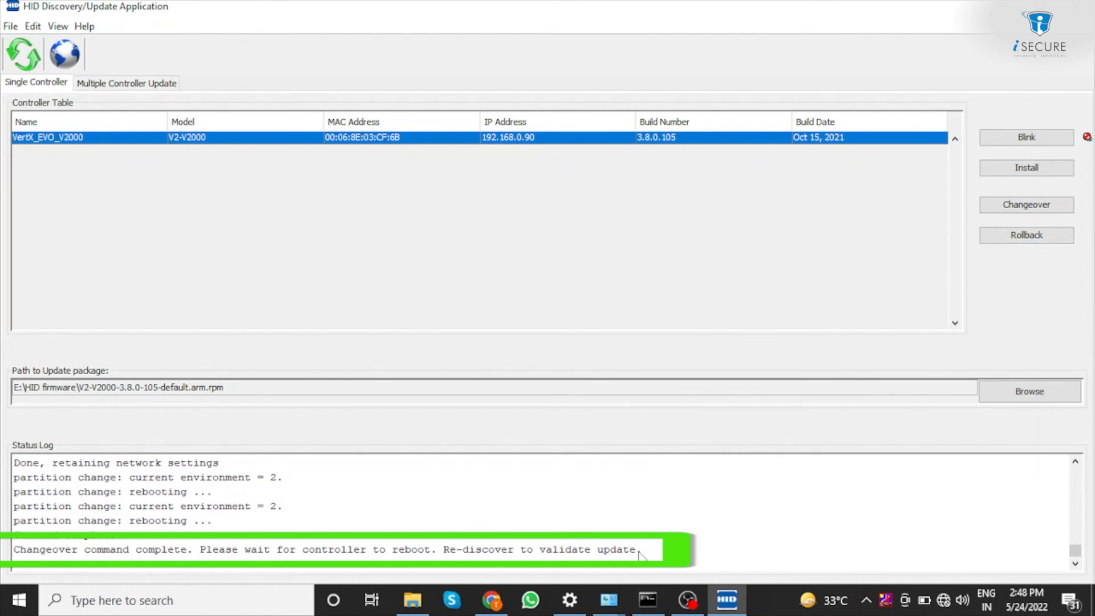